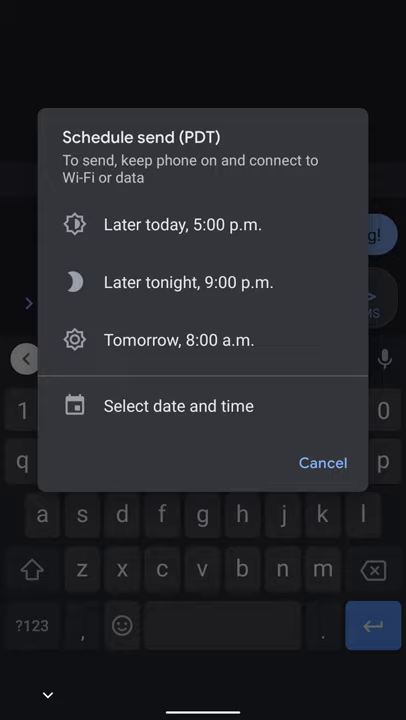
- Choose a custom send date and time, bringing up the calendar at Wednesday, August 18
left_click(178, 406)
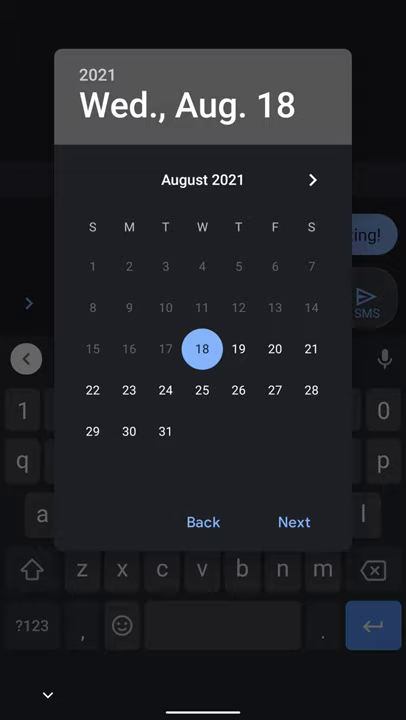
- Pick Thursday, Aug. 19 at 8:30 a.m. and save the scheduled send
left_click(293, 522)
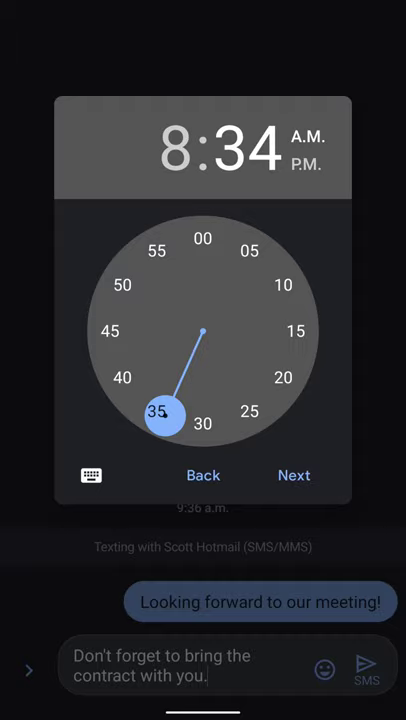
left_click(294, 474)
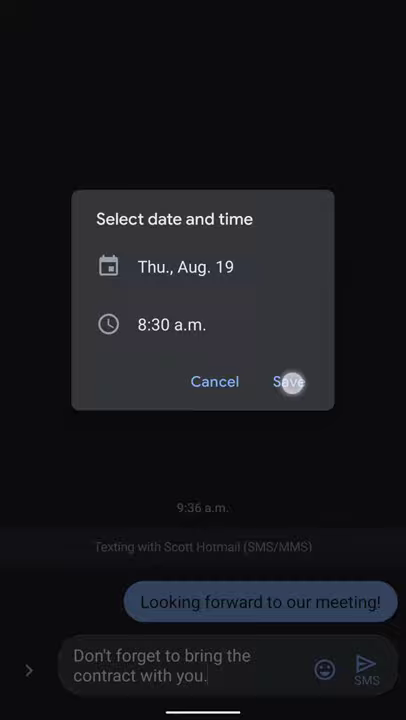
left_click(290, 381)
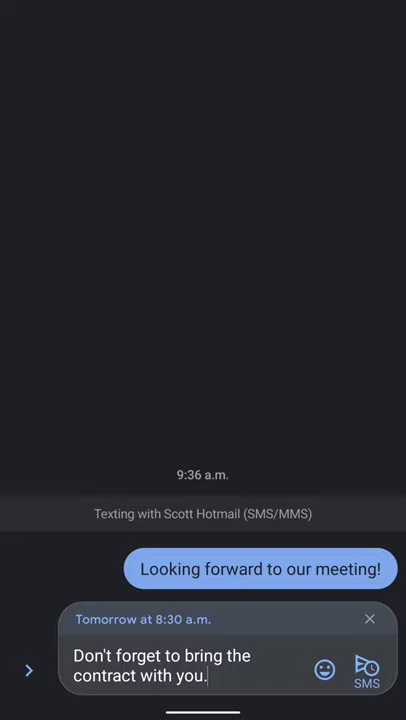